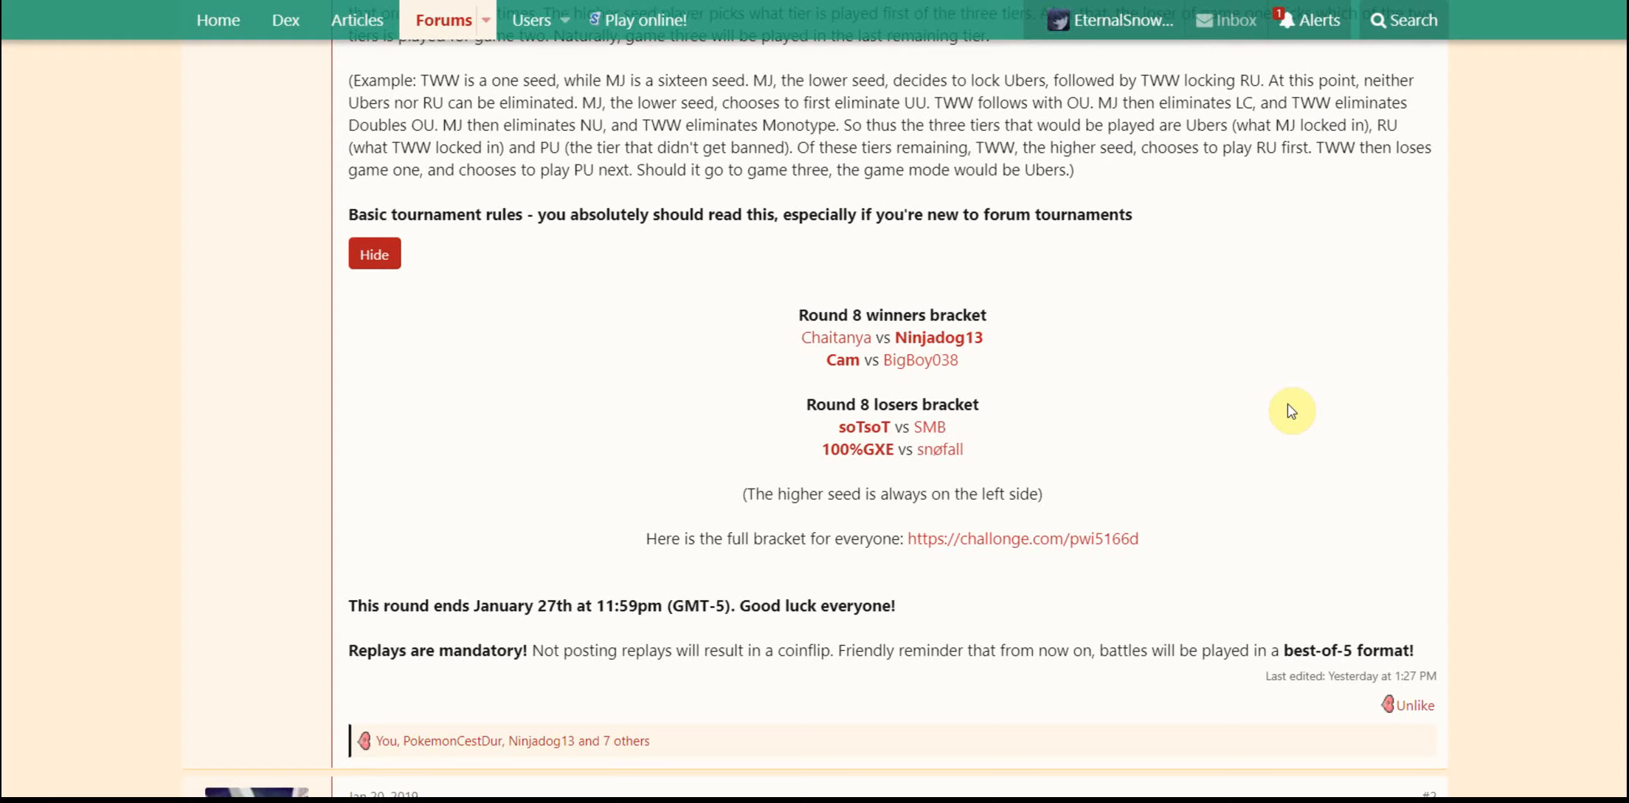
{"action": "scroll", "scroll_direction": "down", "scroll_amount": 3}
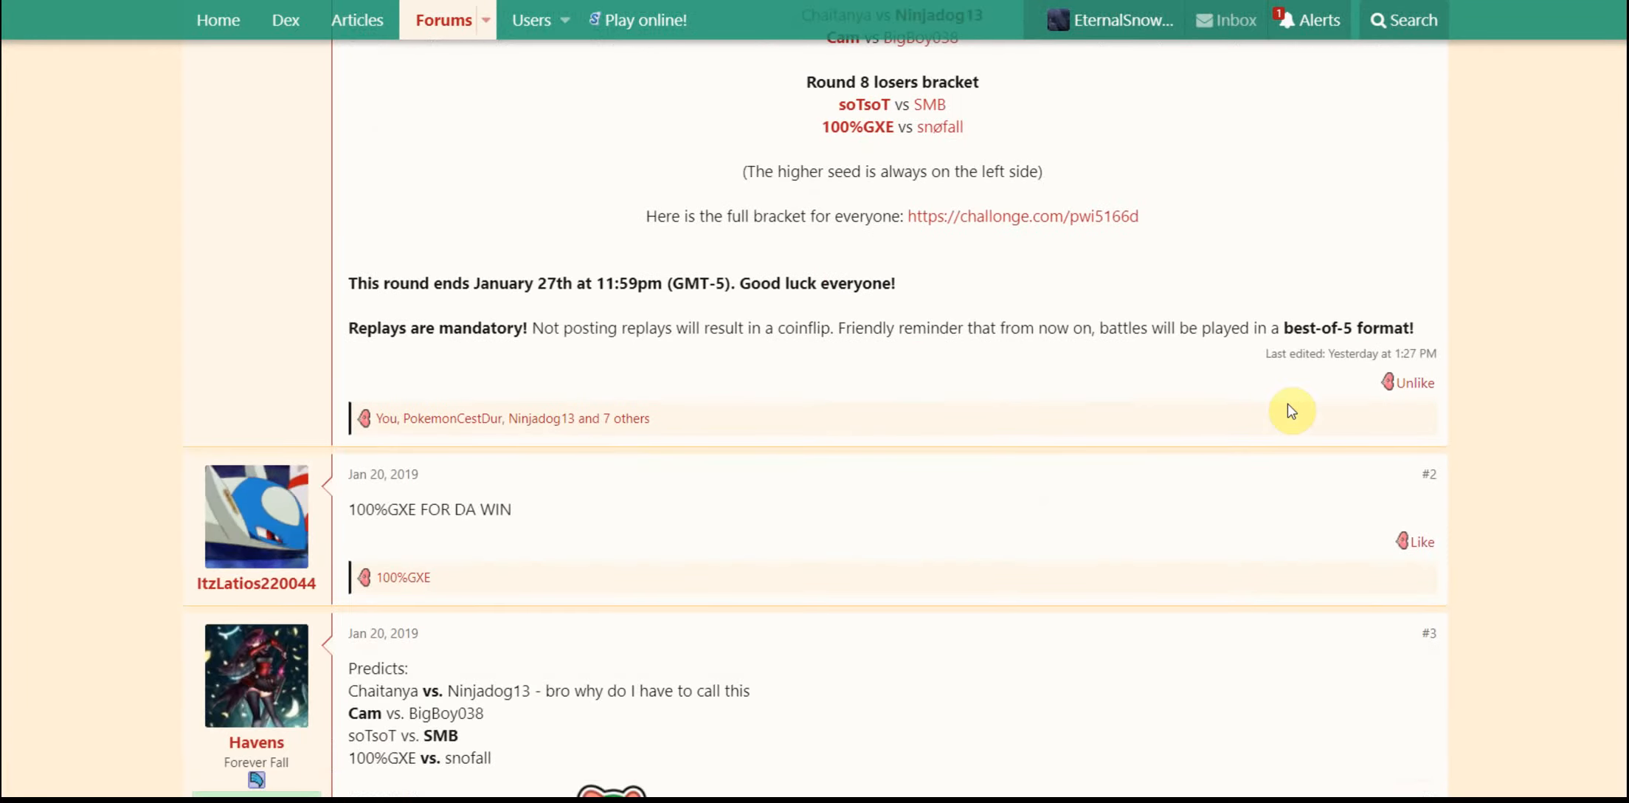
{"action": "scroll", "scroll_direction": "down", "scroll_amount": 3}
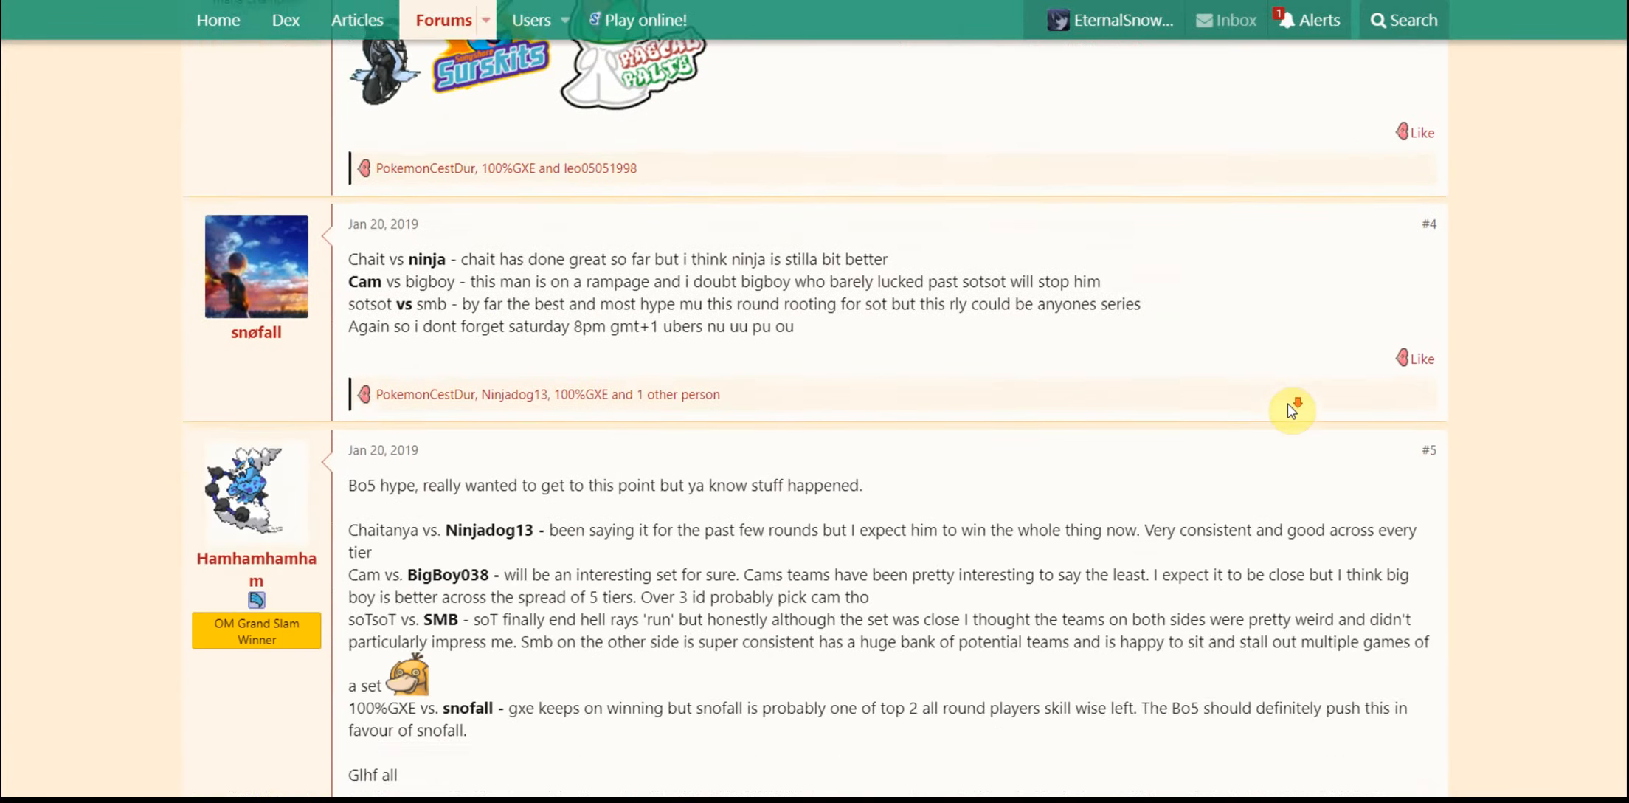
{"action": "scroll", "scroll_direction": "down", "scroll_amount": 3}
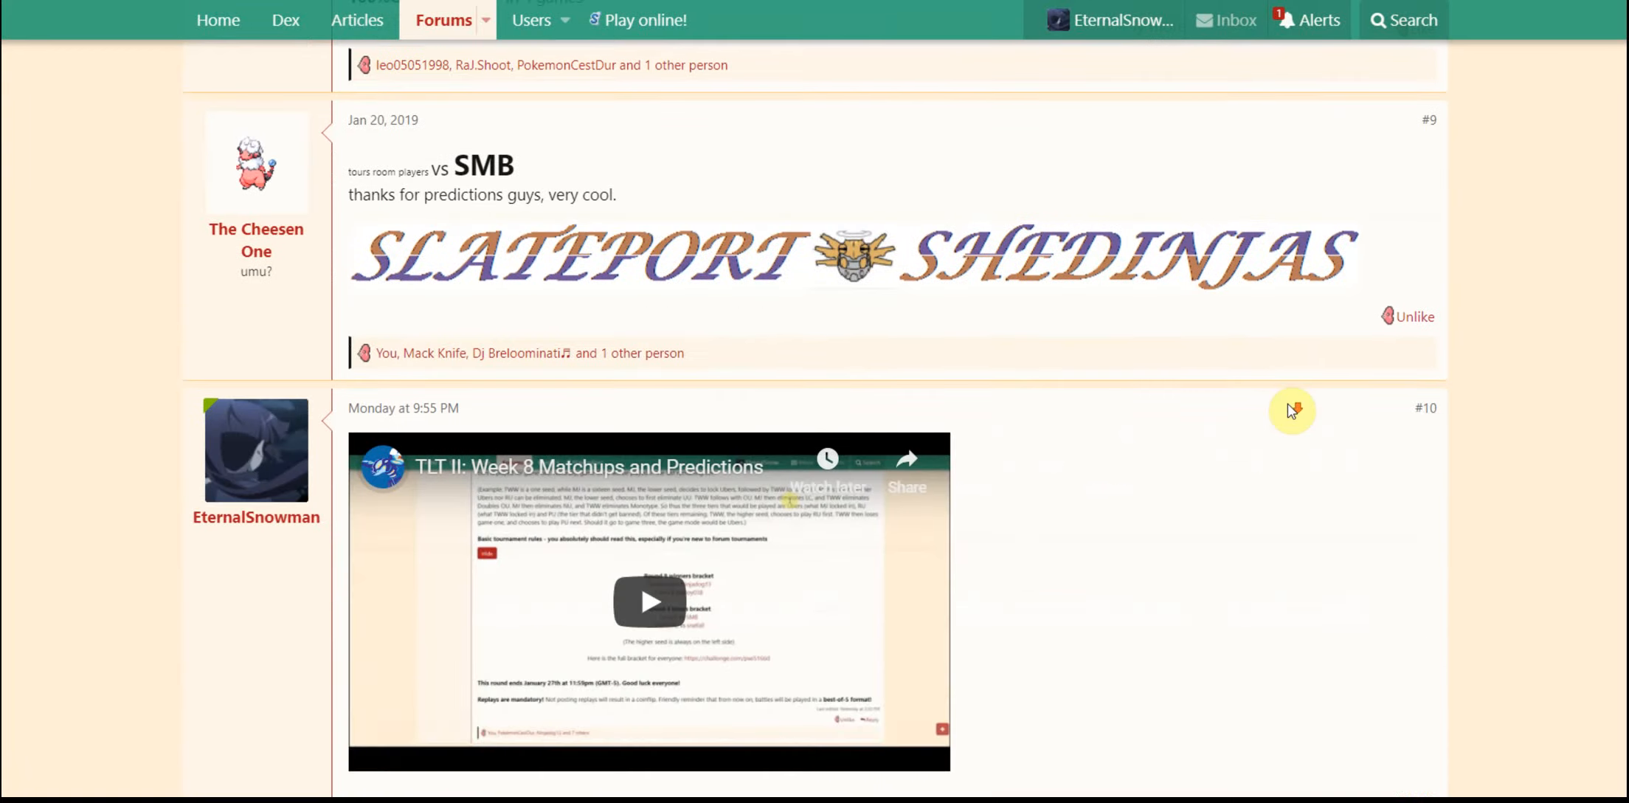
{"action": "scroll", "scroll_direction": "down", "scroll_amount": 3}
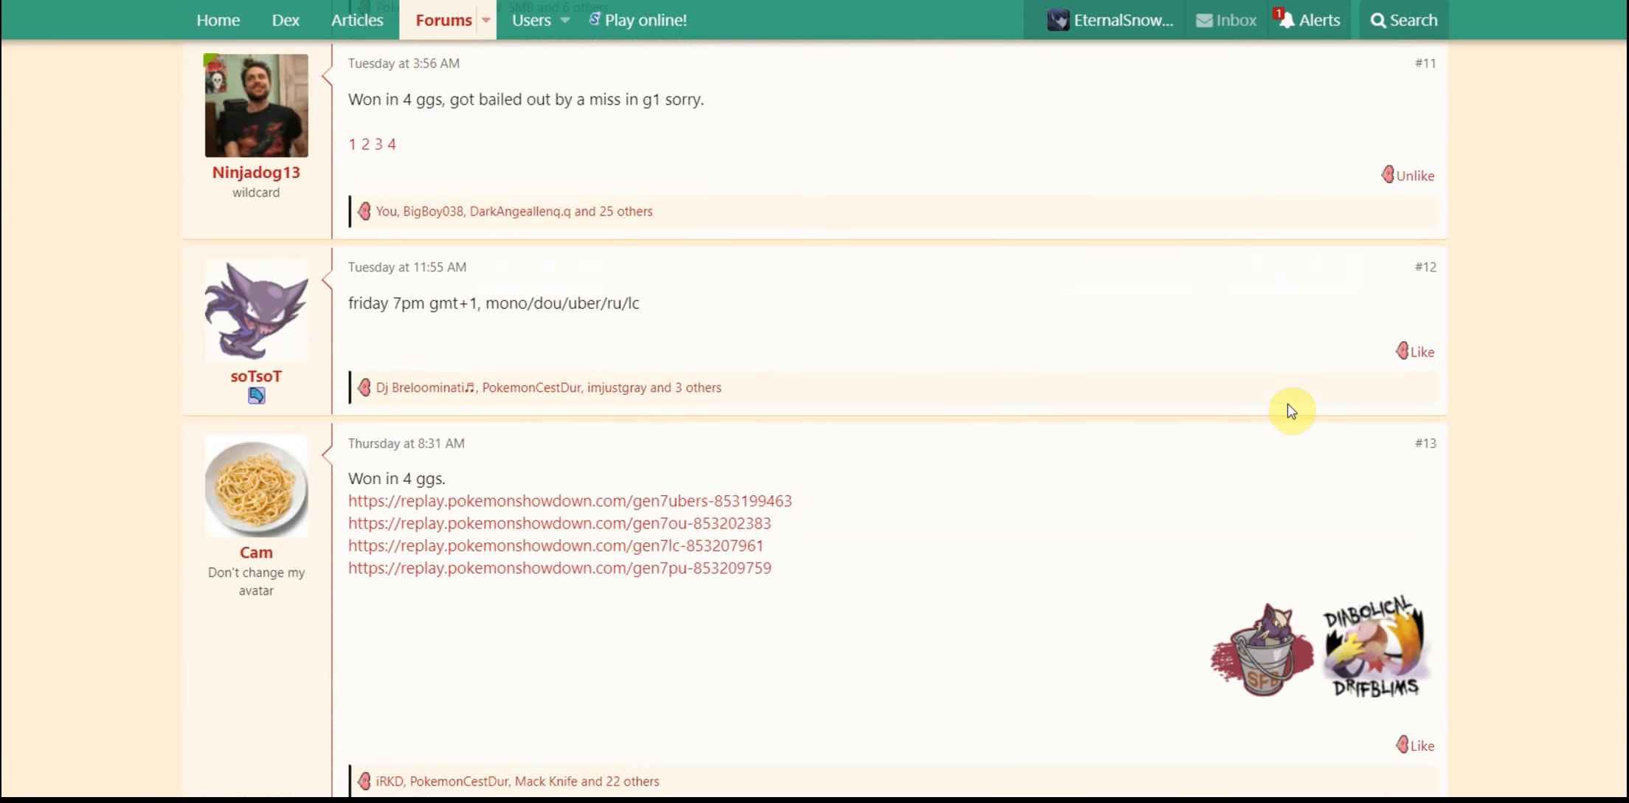
{"action": "scroll", "scroll_direction": "down", "scroll_amount": 3}
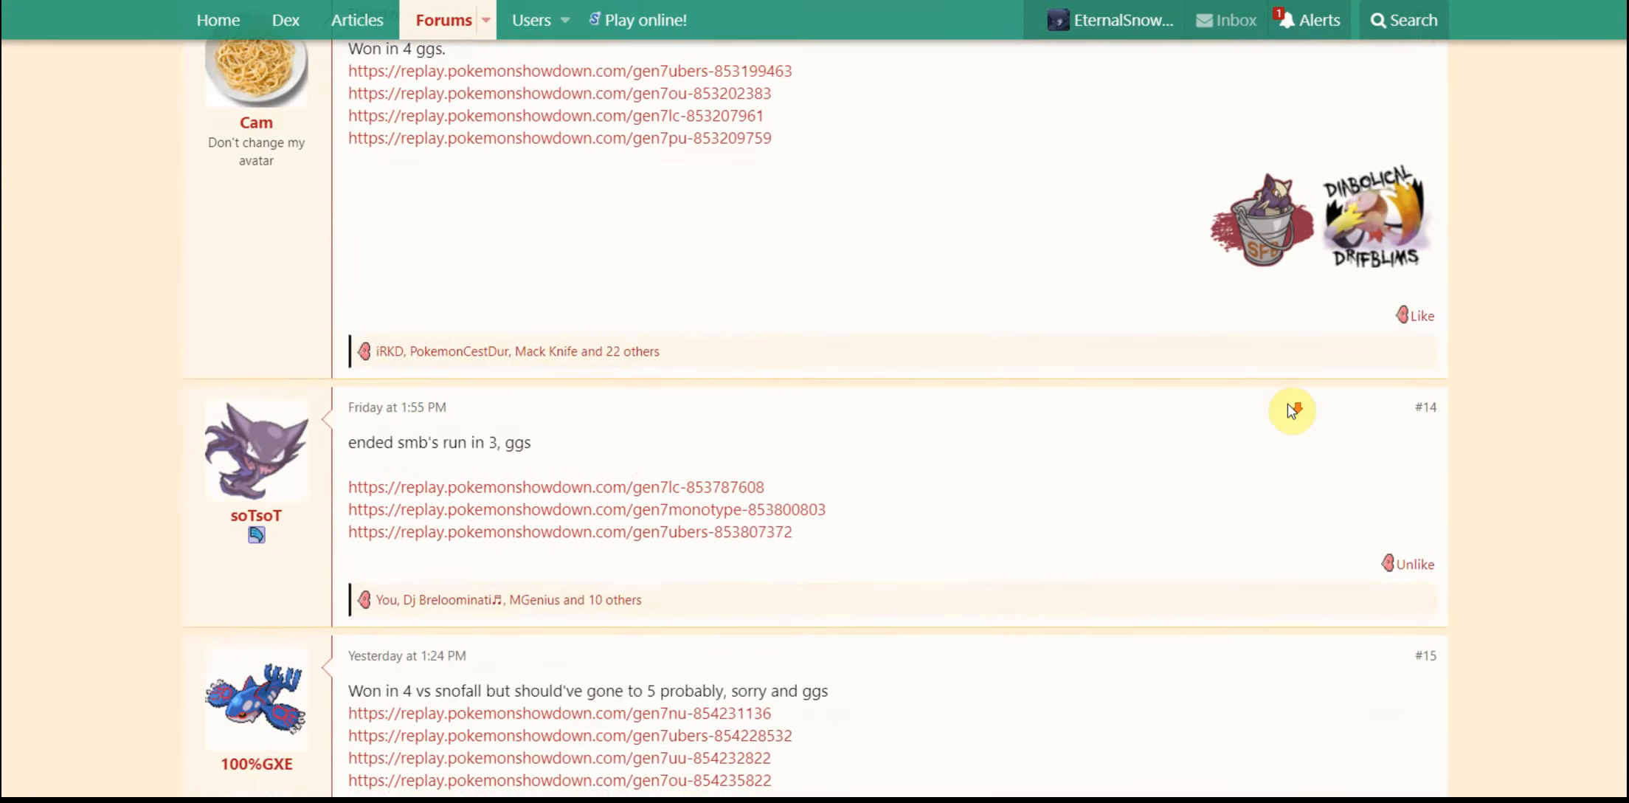
{"action": "scroll", "scroll_direction": "down", "scroll_amount": 3}
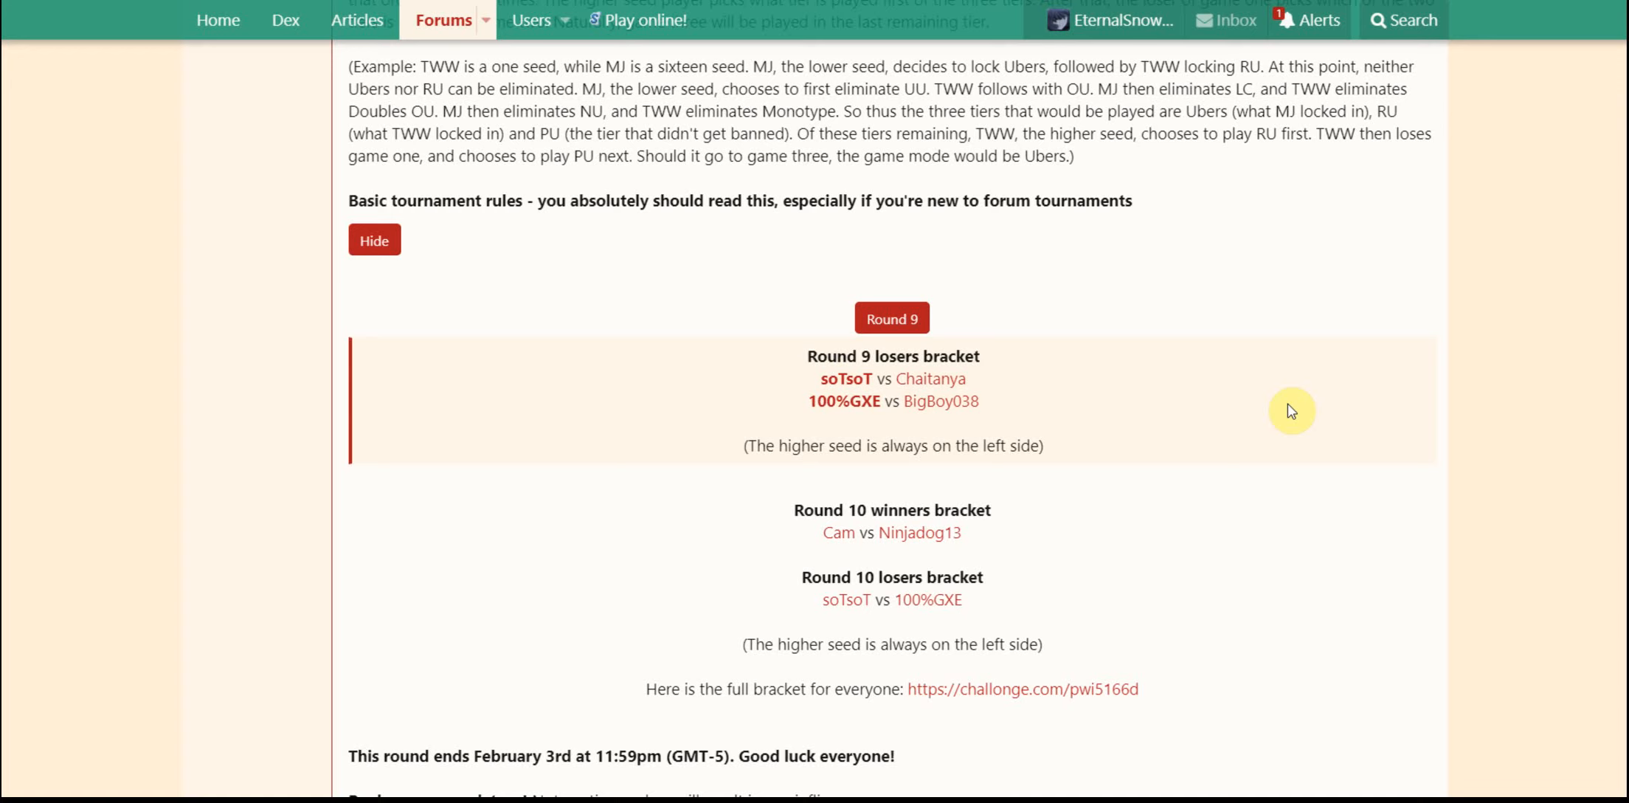
{"action": "scroll", "scroll_direction": "down", "scroll_amount": 3}
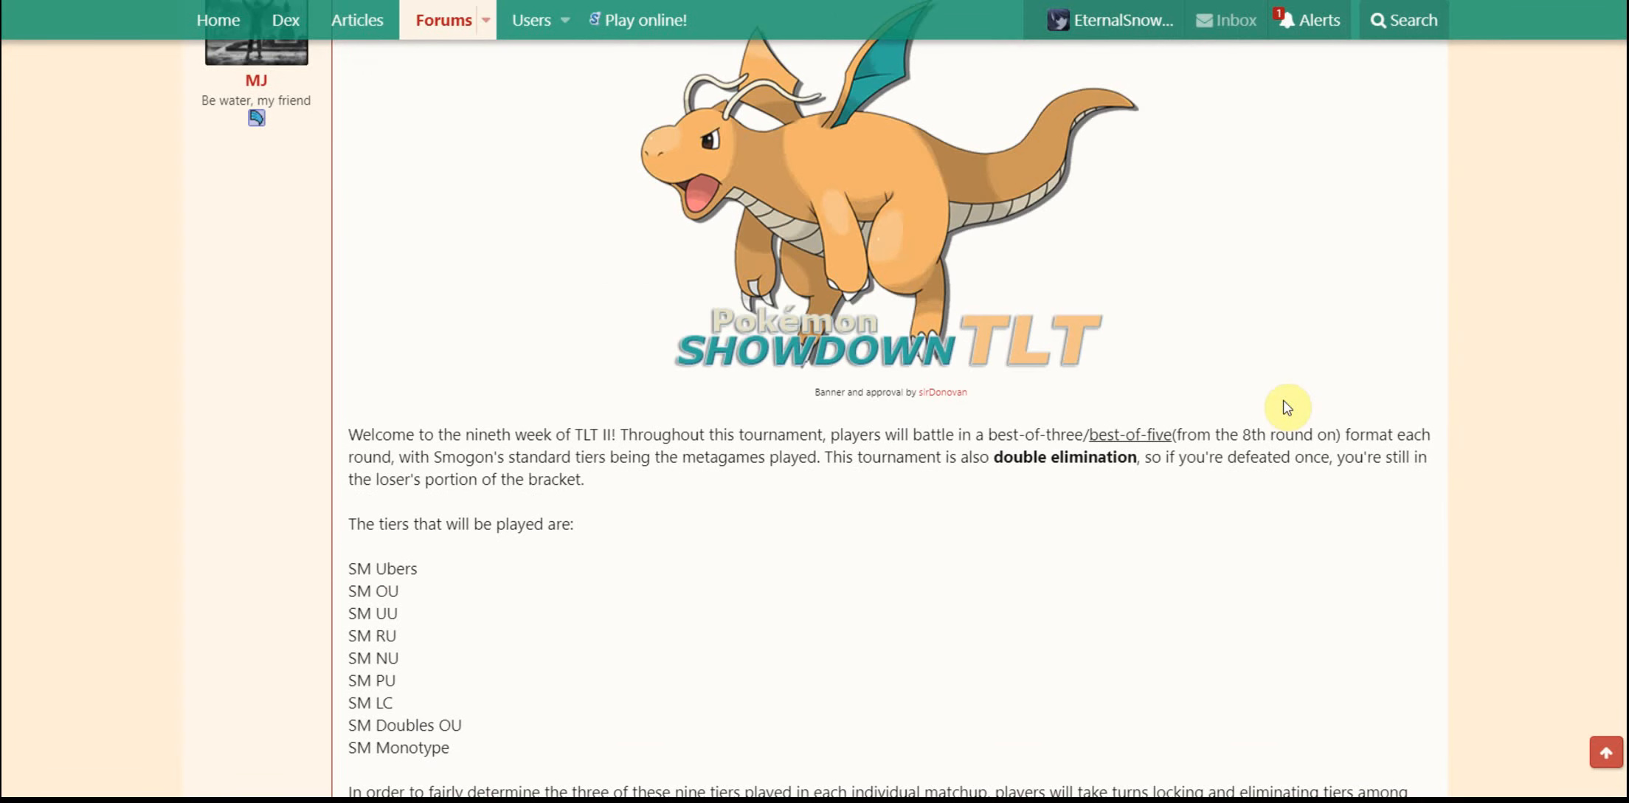
{"action": "scroll", "scroll_direction": "down", "scroll_amount": 3}
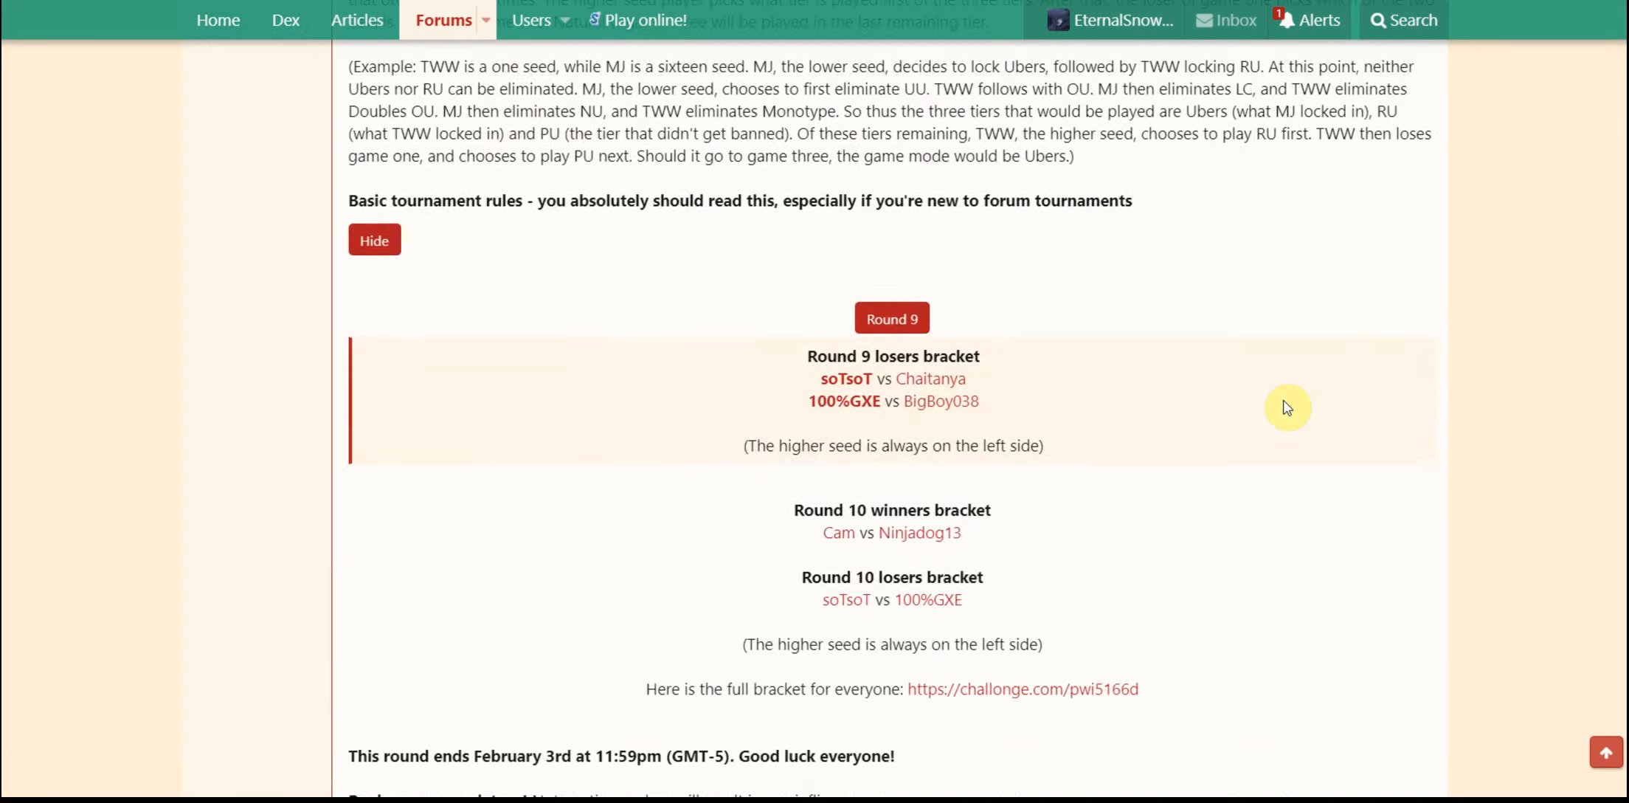